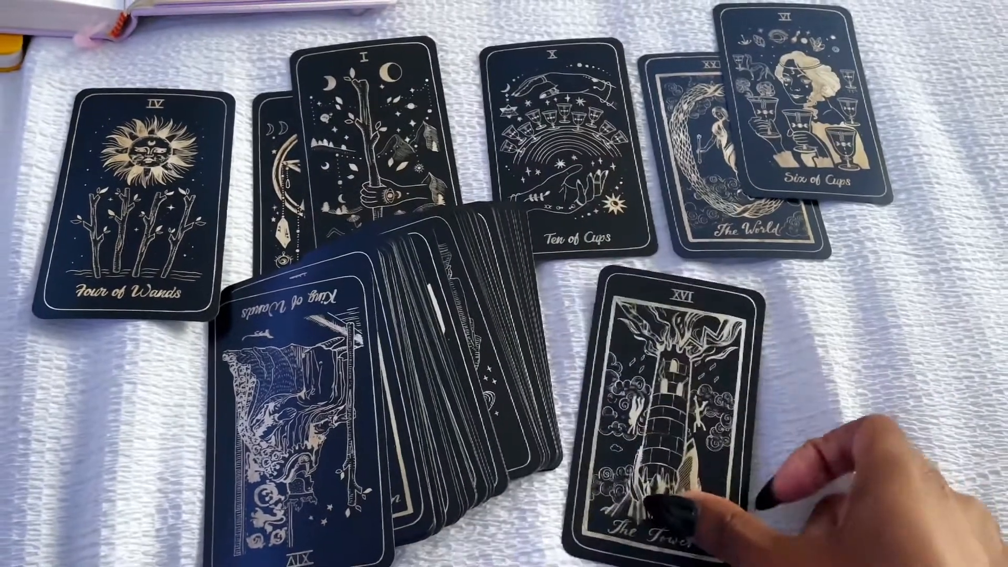
left_click_drag(675, 489, 610, 309)
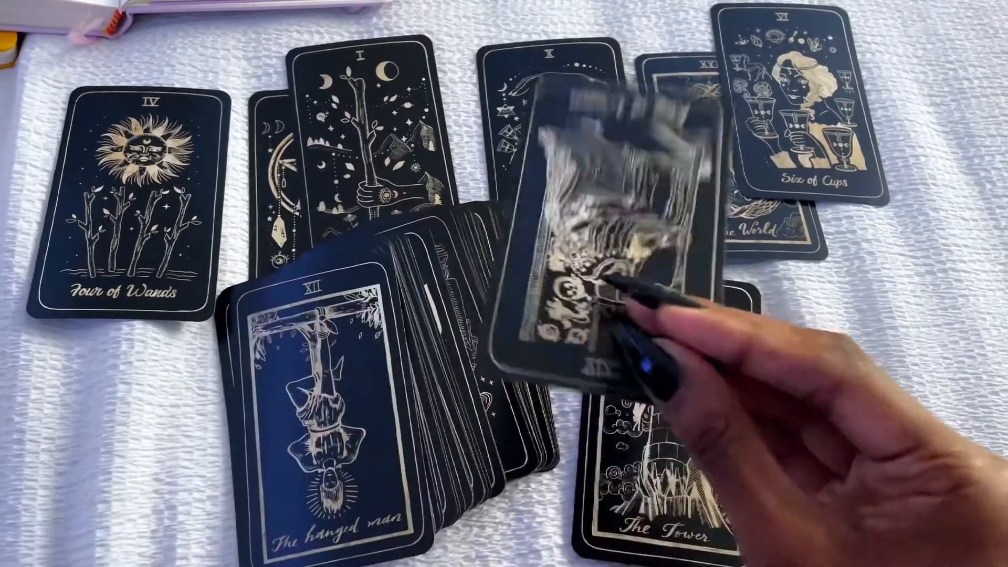